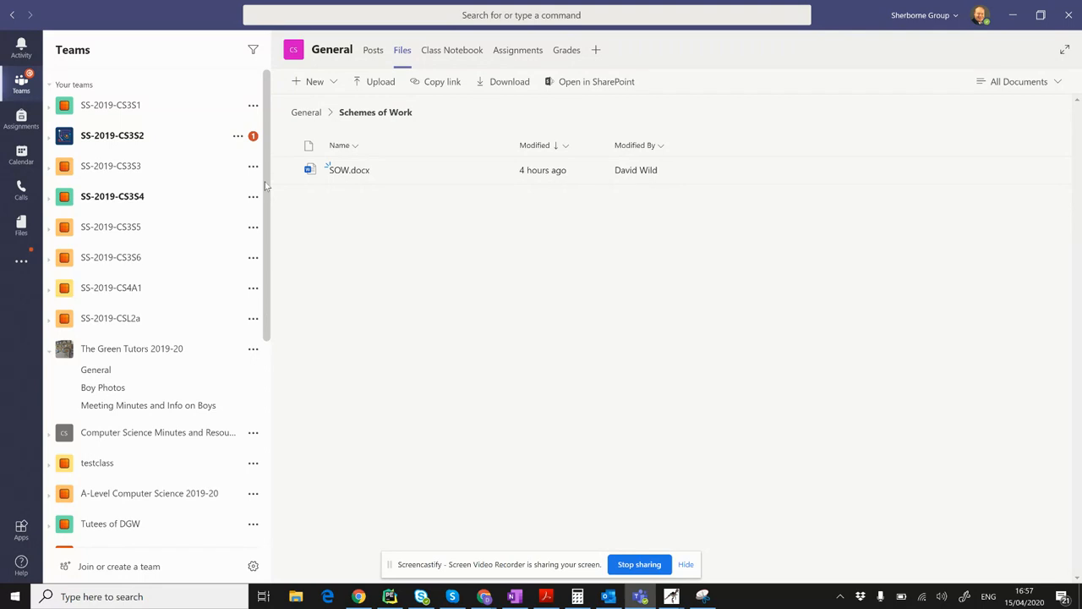
mouse_move(266, 187)
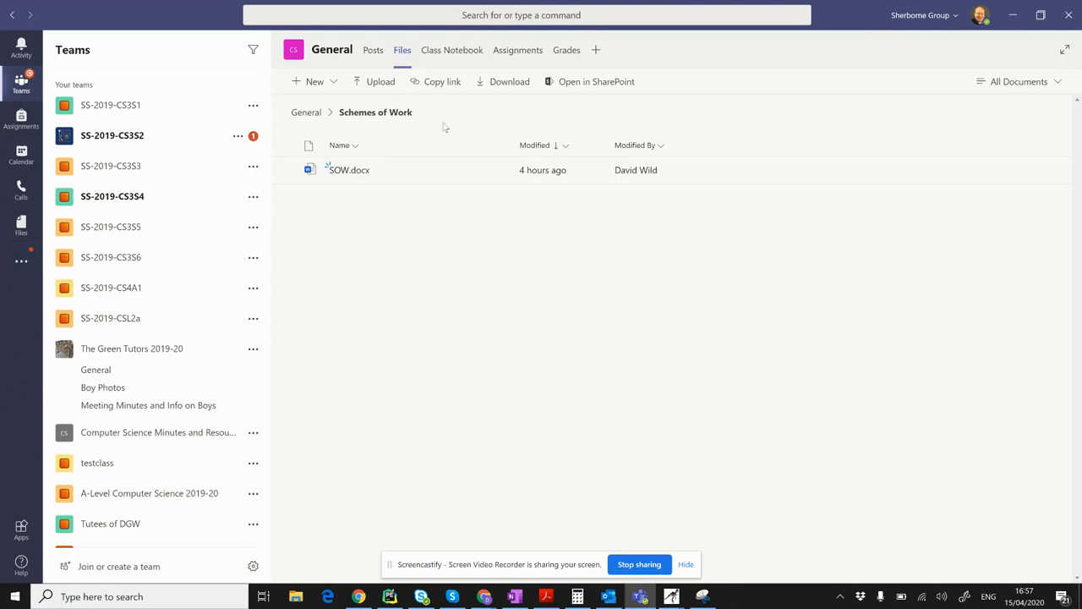
mouse_move(21, 260)
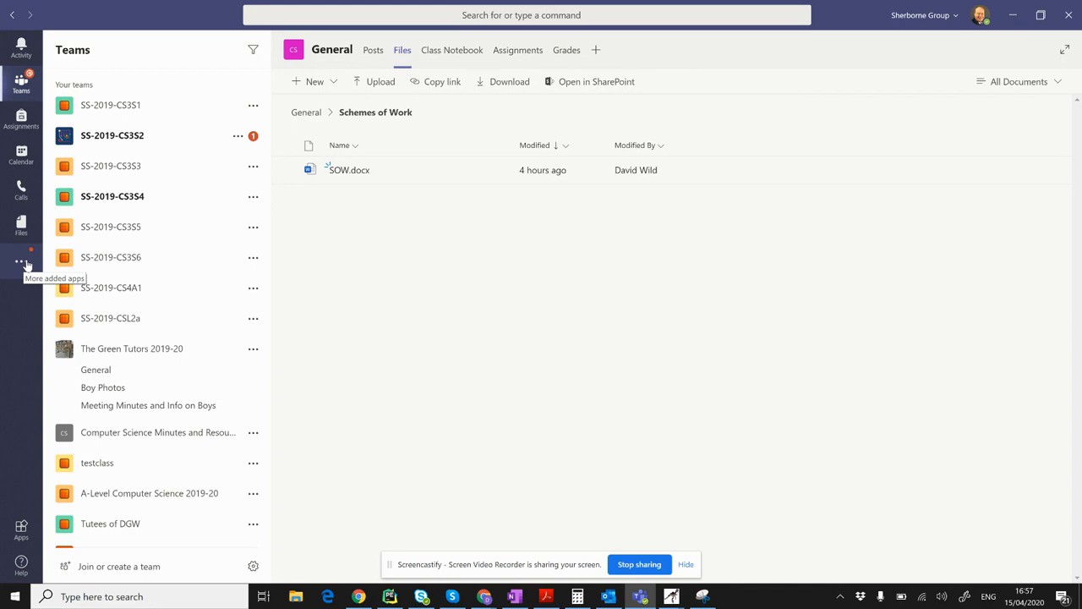
Search the added apps for 'stream' and open the Stream app in Teams
left_click(20, 257)
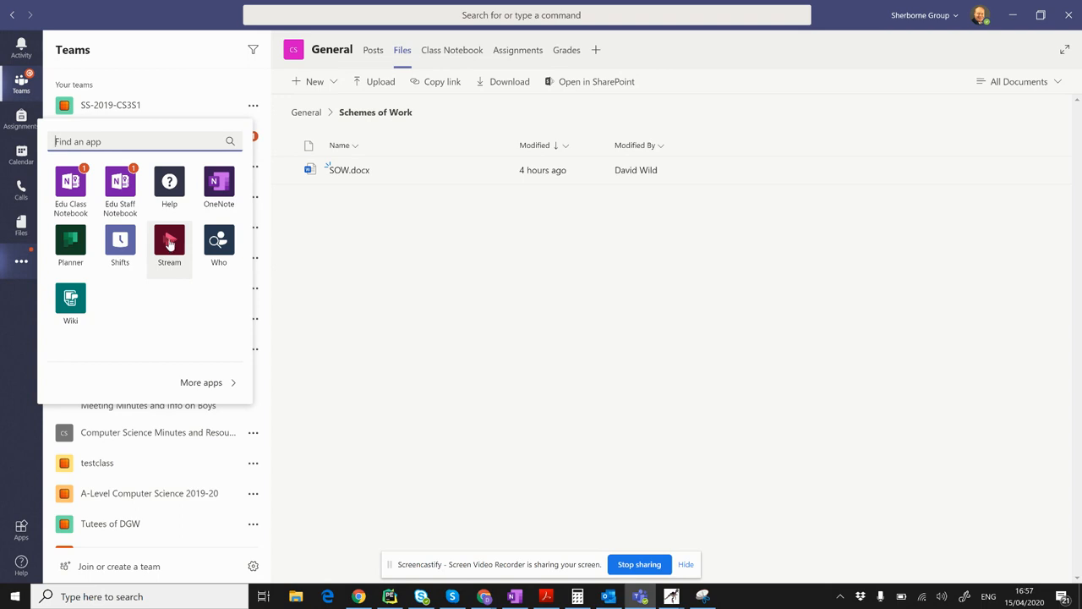
type("stream")
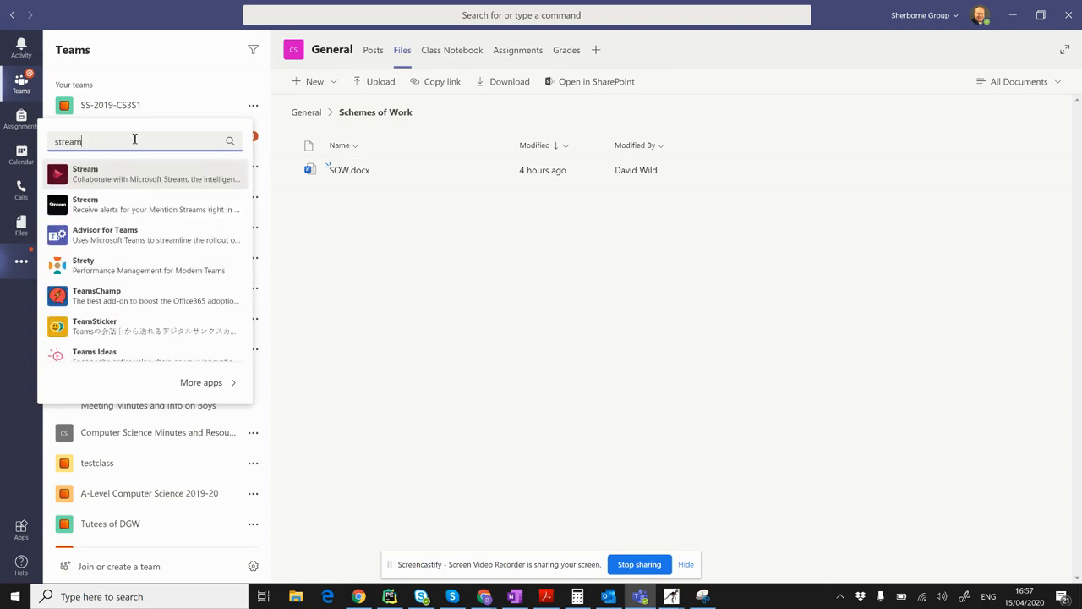
left_click(84, 173)
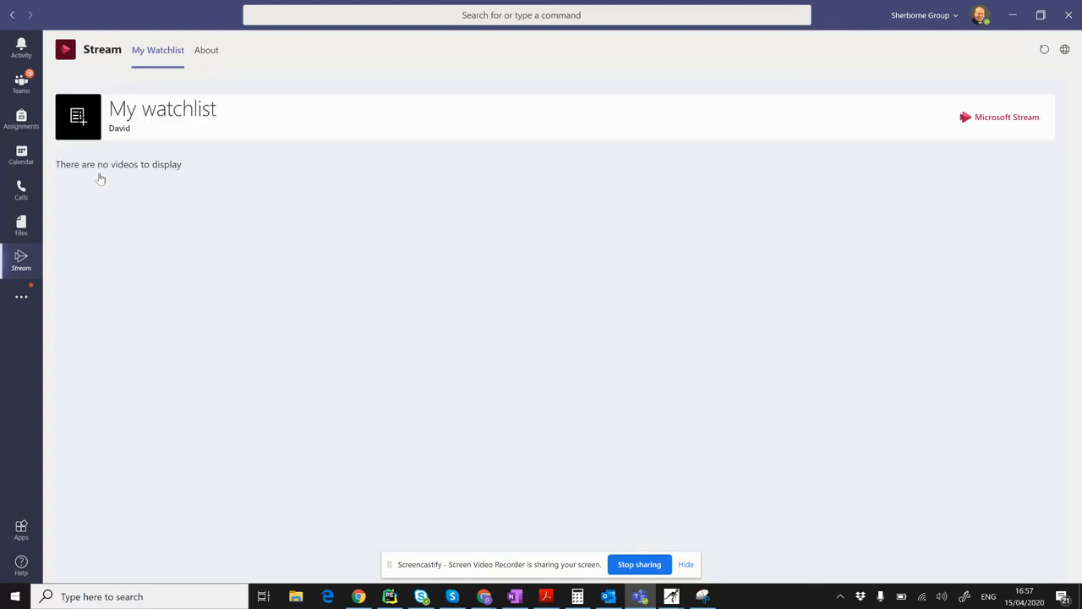
mouse_move(109, 284)
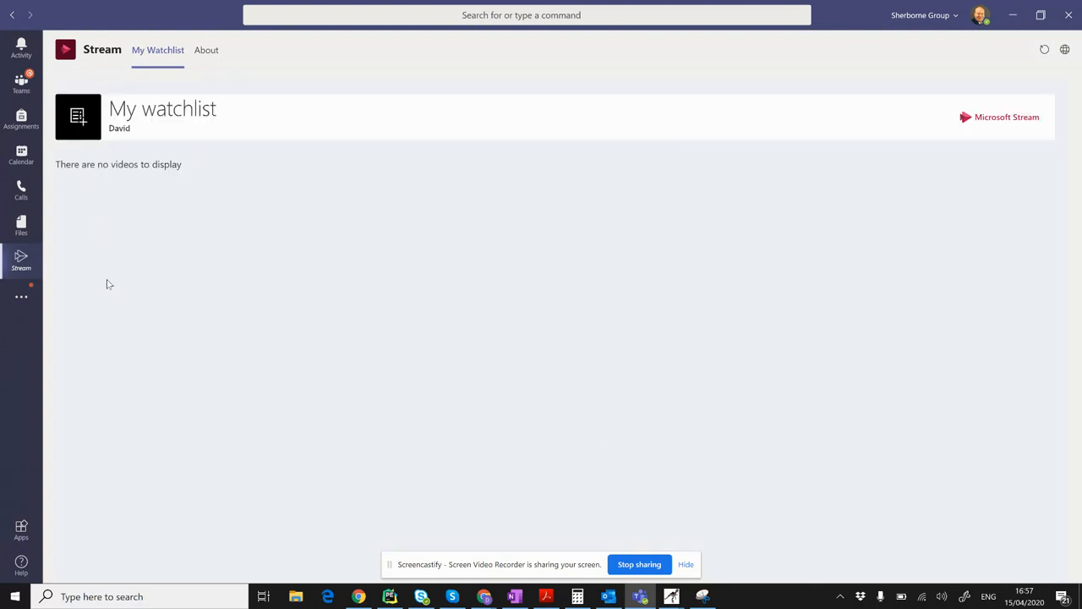
mouse_move(155, 302)
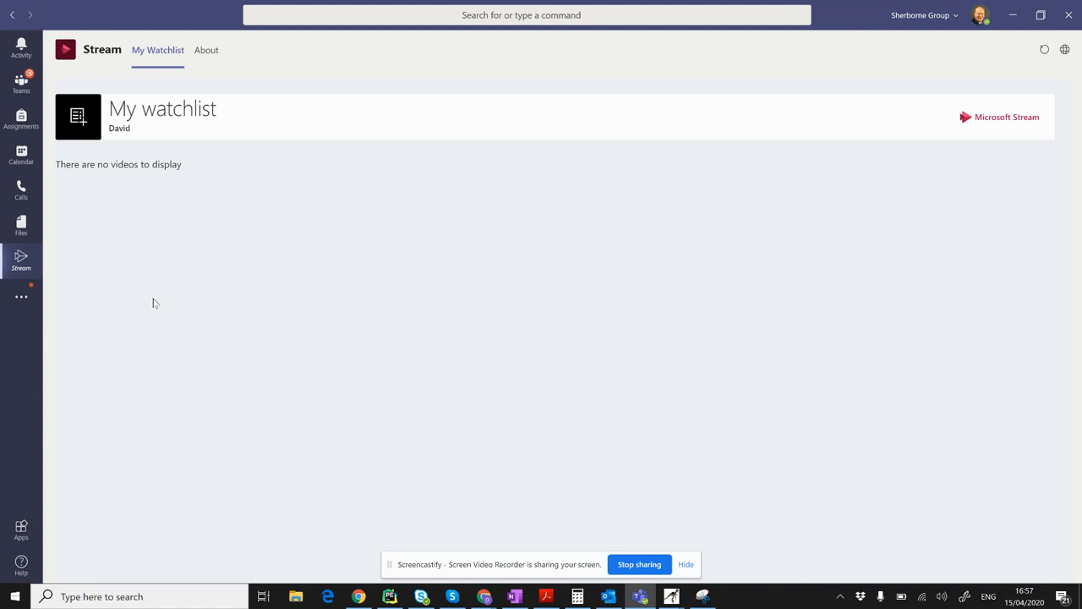
mouse_move(798, 197)
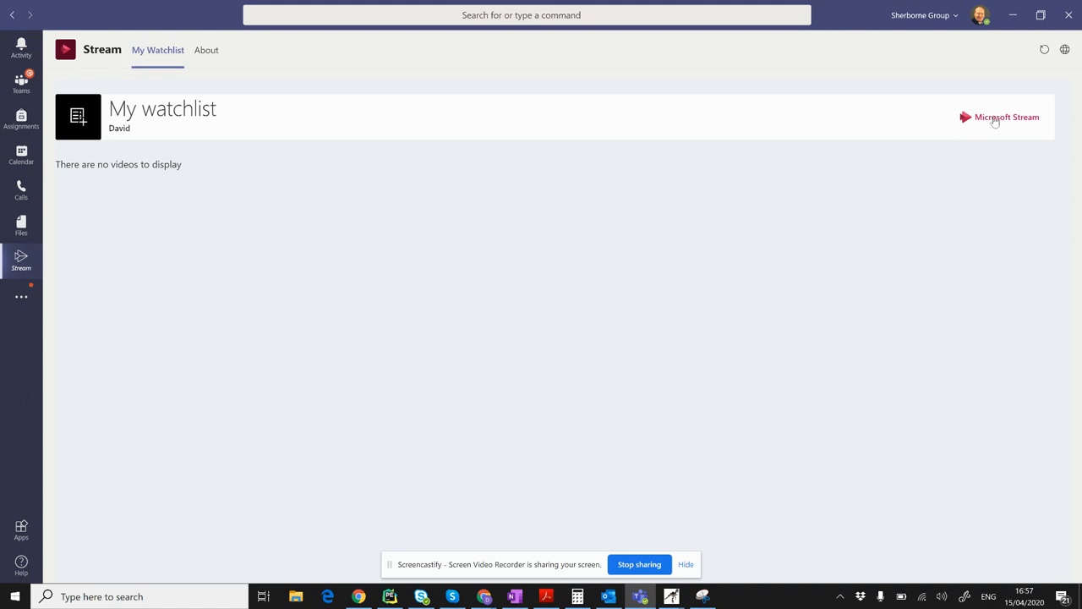
Open web.microsoftstream.com from the Microsoft Stream link in the Teams Stream tab
left_click(1006, 117)
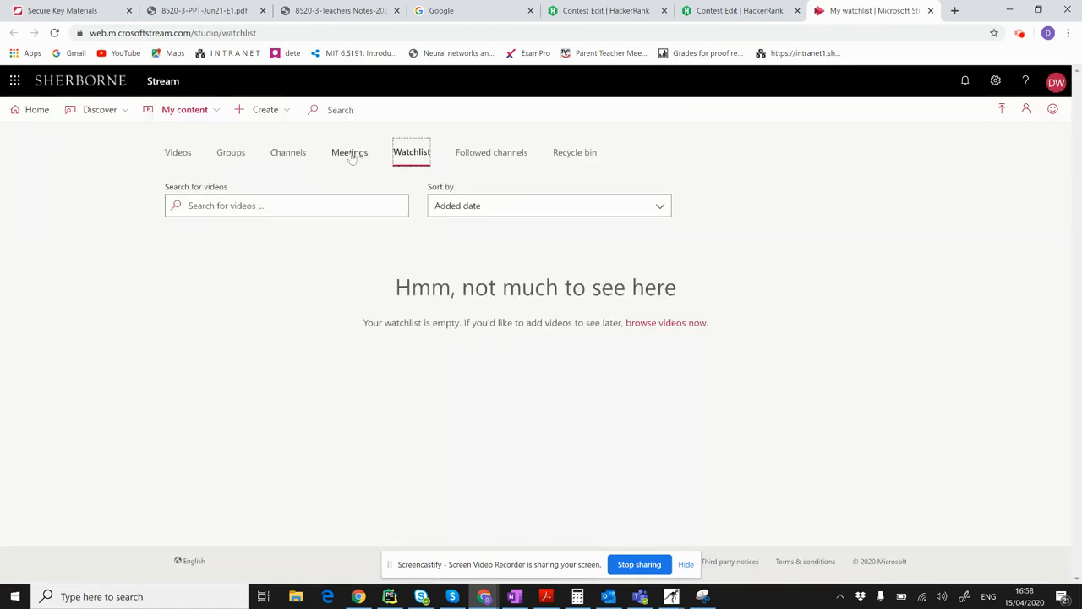
Show the Meetings list and the More actions menu for the 'Meeting in General' recording
left_click(350, 152)
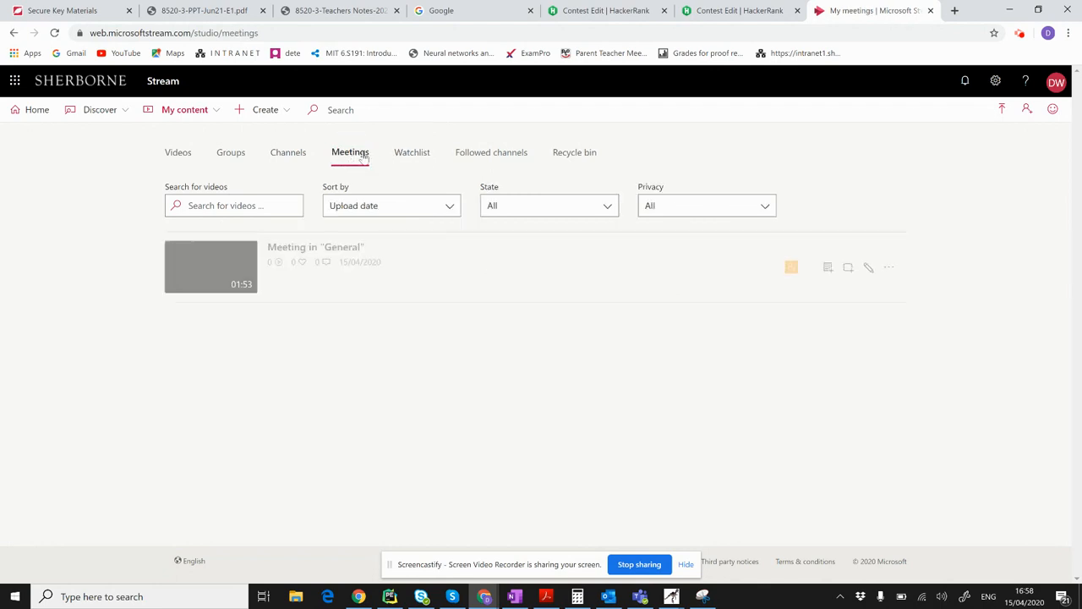
mouse_move(210, 266)
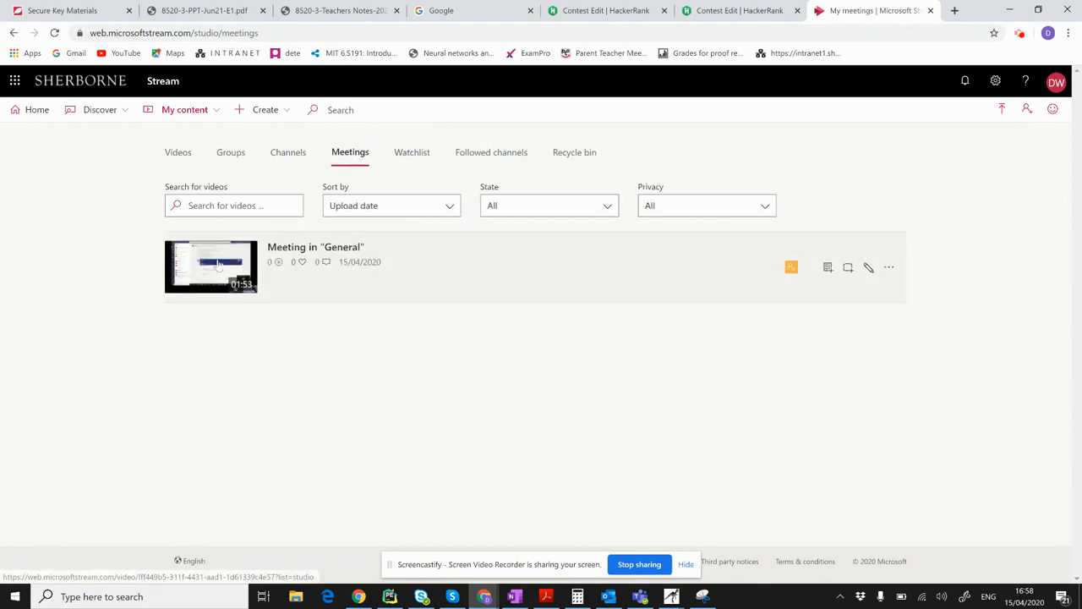
mouse_move(869, 301)
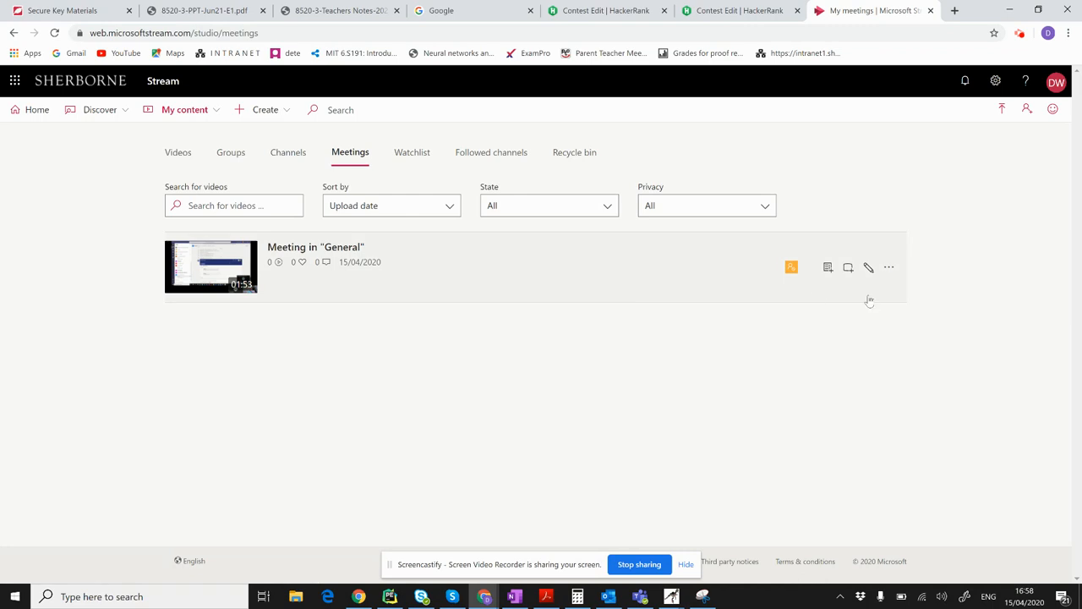
mouse_move(889, 267)
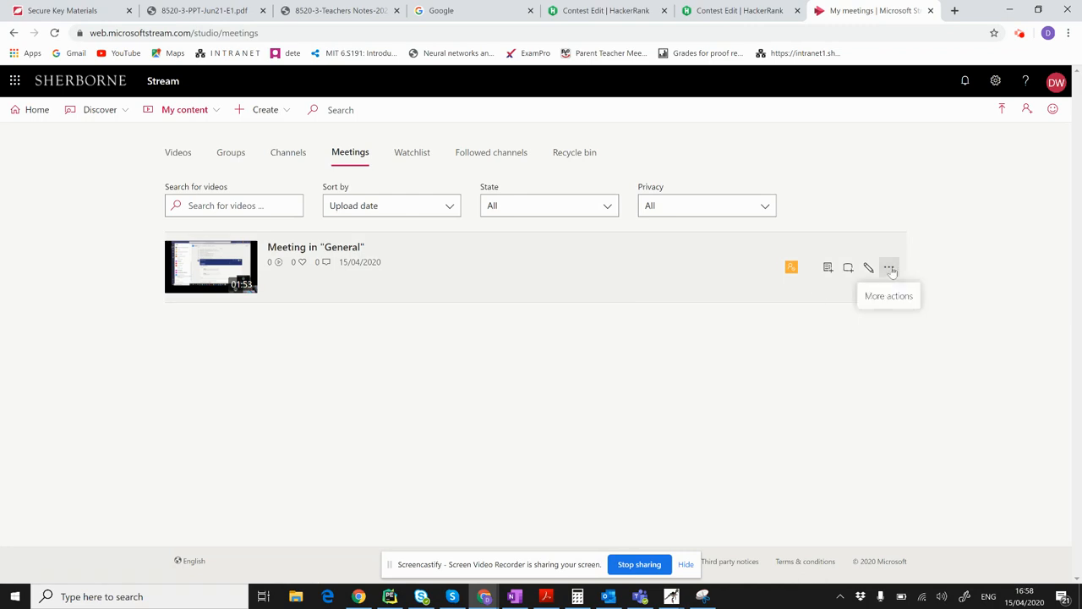
left_click(888, 267)
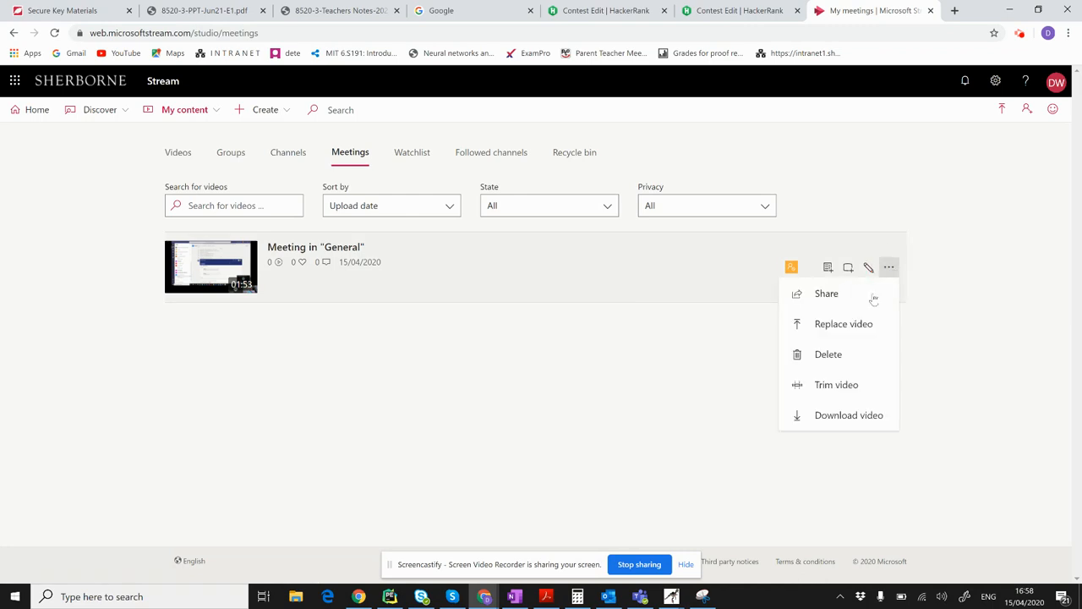